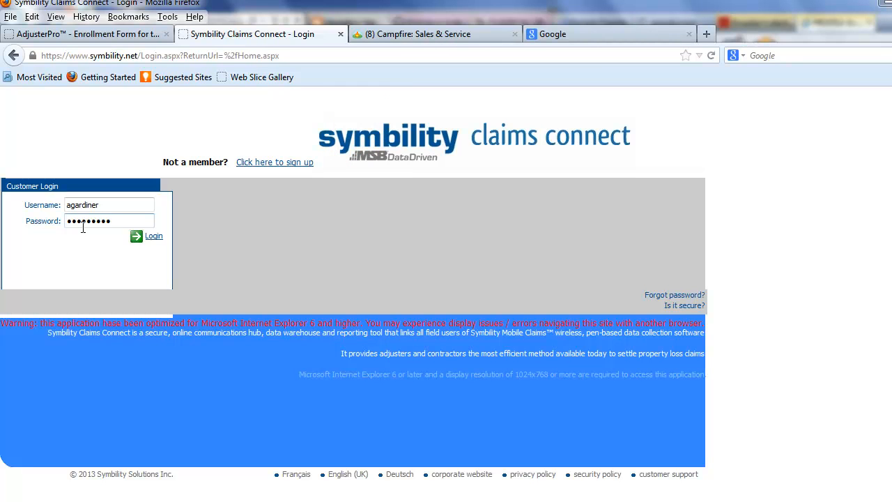
# - Sign in to Symbility Claims Connect and dismiss the announcement so it never shows again
pyautogui.click(152, 236)
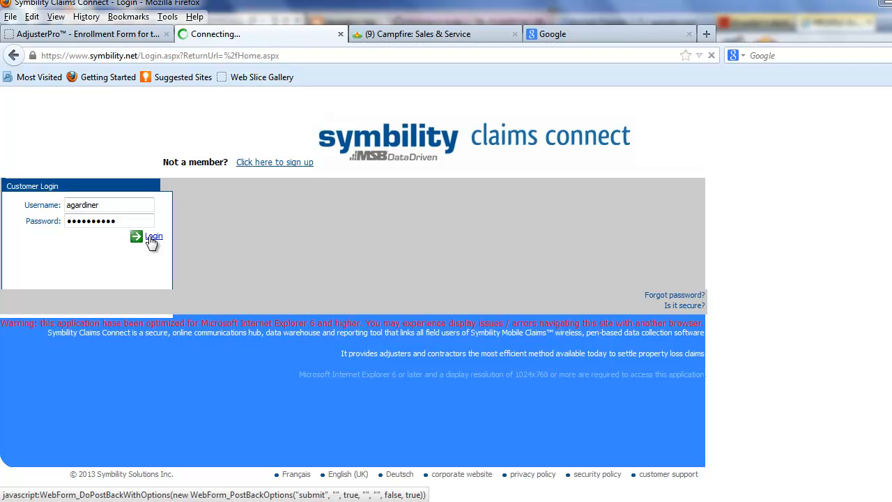
pyautogui.click(146, 236)
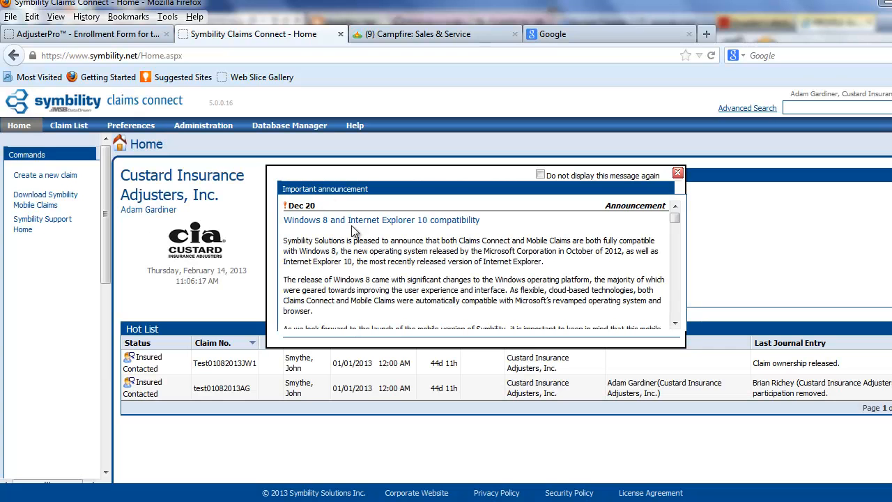
pyautogui.moveTo(532, 200)
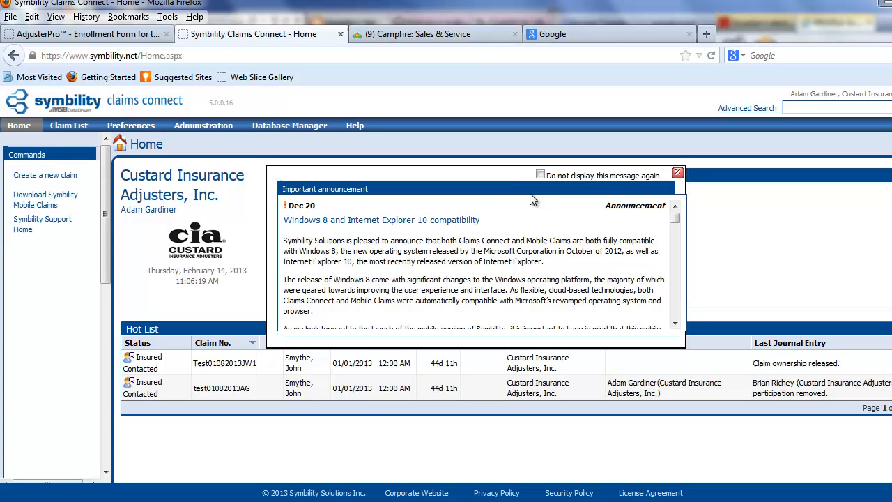
pyautogui.click(540, 175)
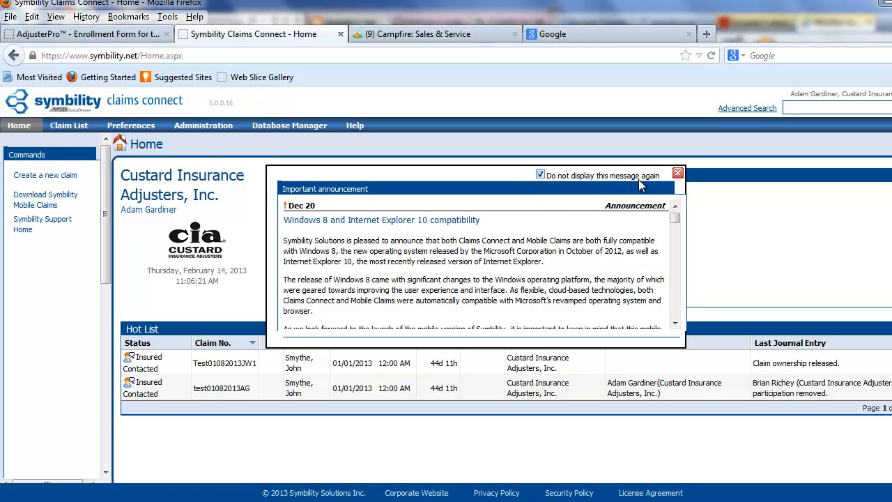
pyautogui.moveTo(677, 173)
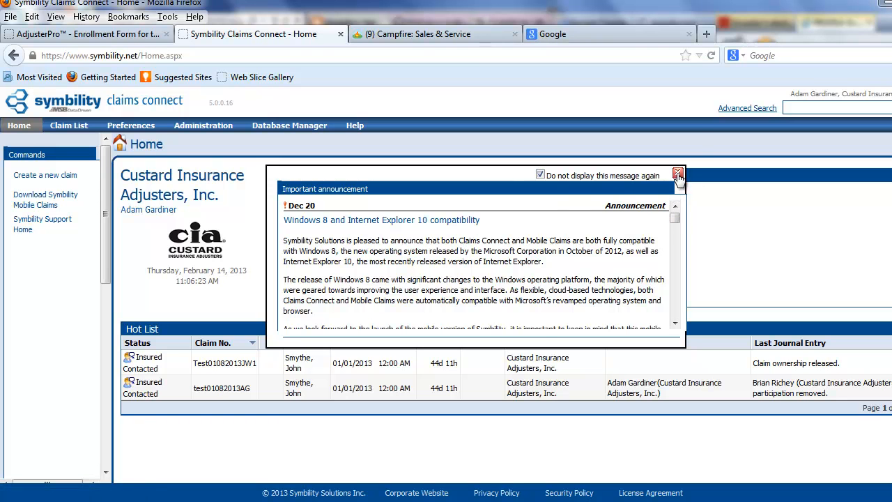
pyautogui.click(677, 173)
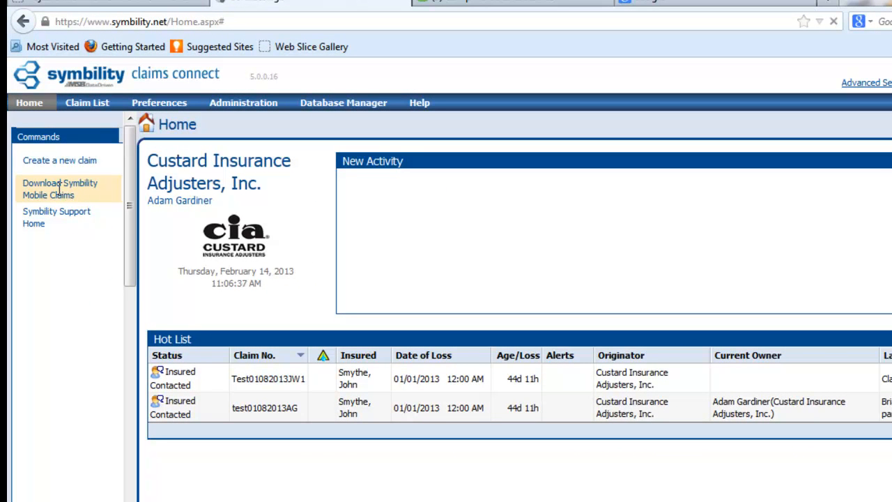
# - Download the Symbility Mobile Claims installer (43.1 MB) from the download center and save it
pyautogui.click(60, 189)
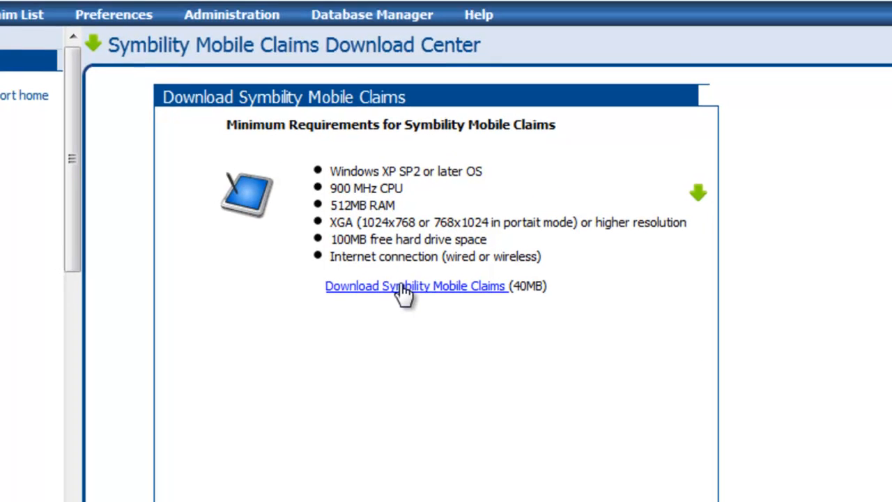
pyautogui.click(415, 286)
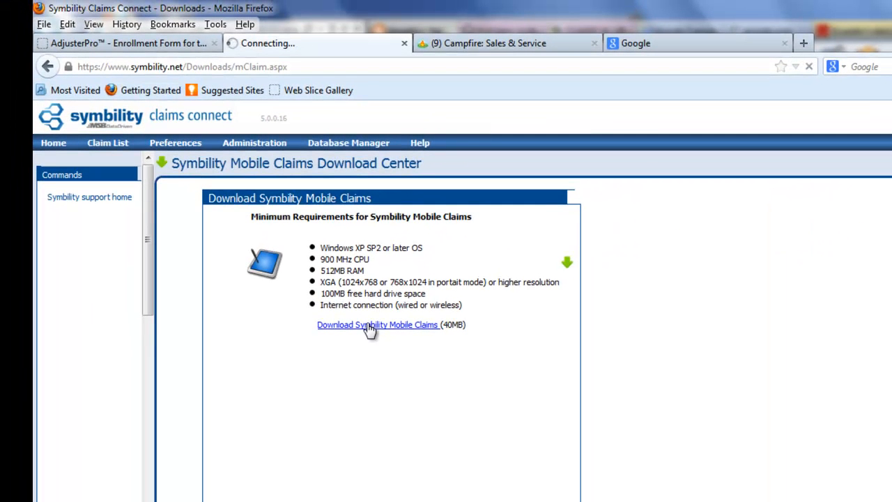
pyautogui.click(378, 325)
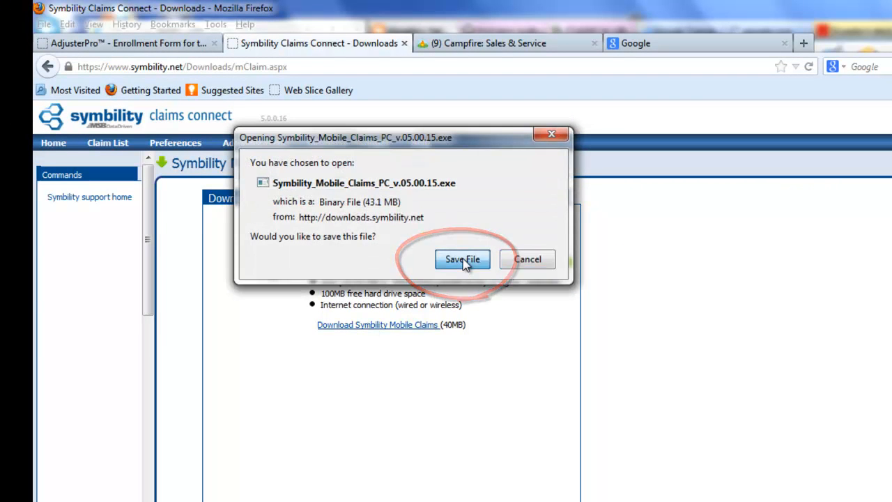
pyautogui.click(462, 259)
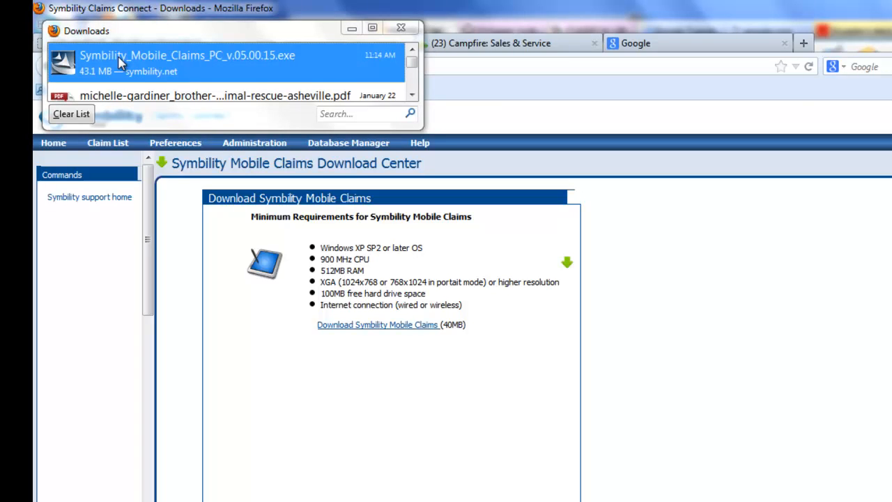
# - Run the downloaded installer to reach the Symbility Mobile Claims 5.0.15 welcome page, closing the downloads list
pyautogui.doubleClick(187, 55)
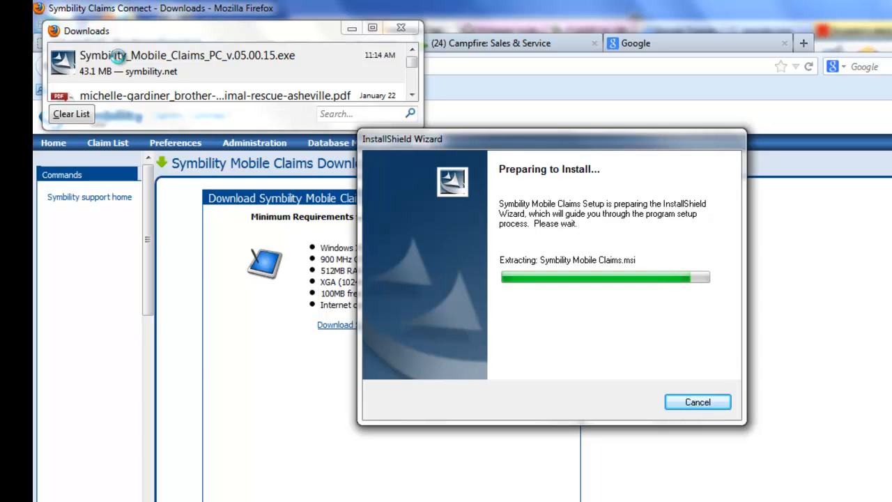
pyautogui.moveTo(411, 76)
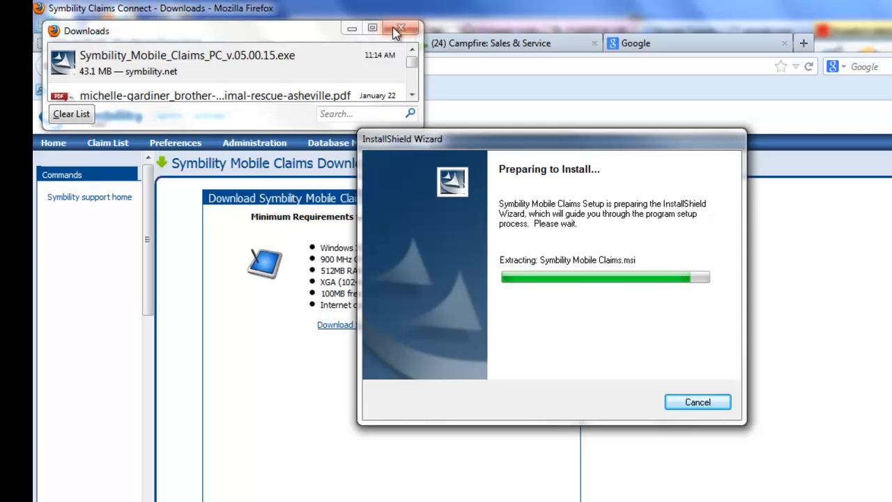
pyautogui.click(401, 27)
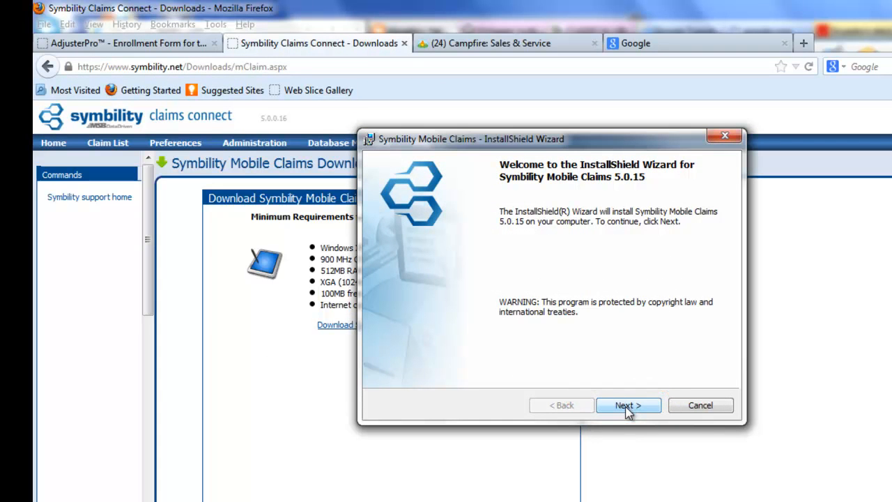
# - Accept the license agreement and enter the customer information with organization Custard
pyautogui.click(628, 405)
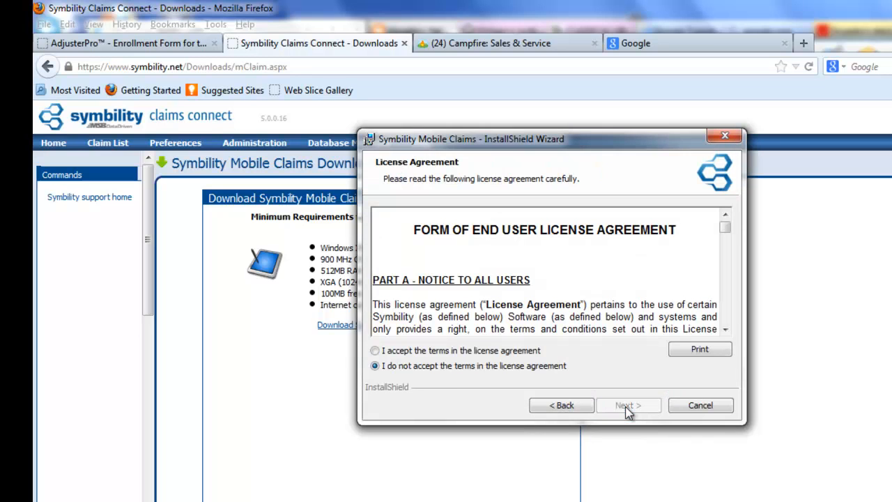
pyautogui.click(375, 350)
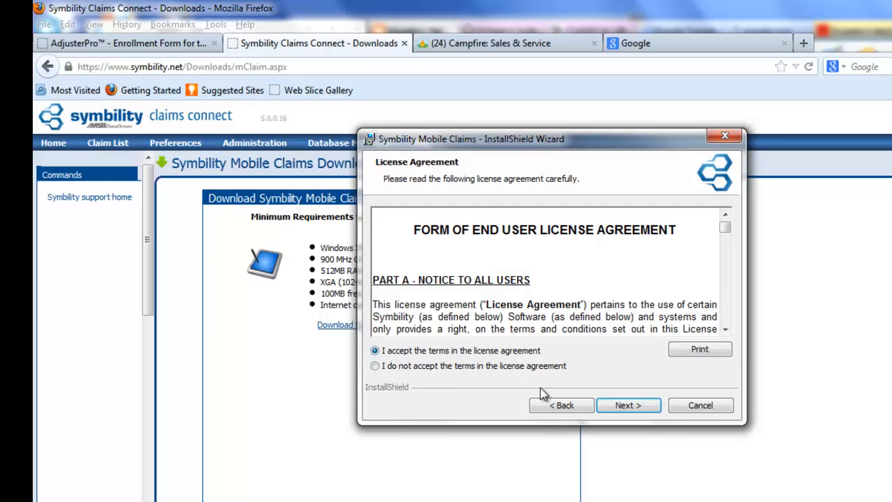
pyautogui.click(628, 405)
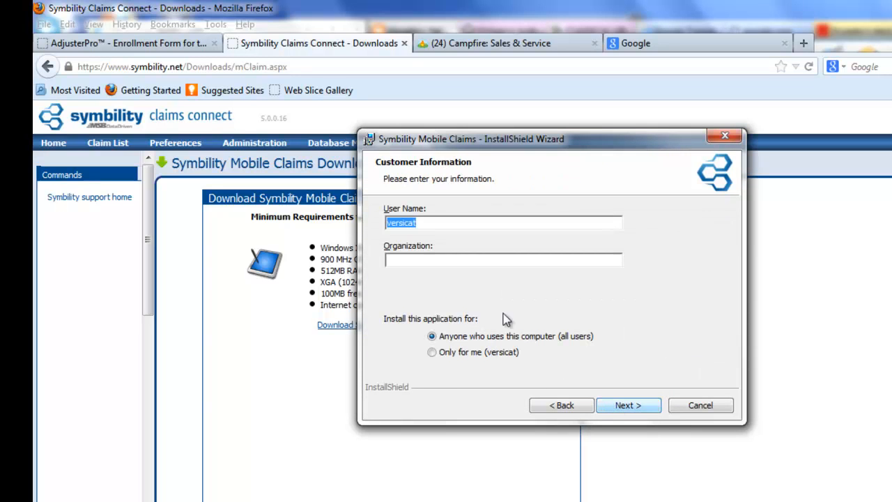
pyautogui.click(502, 259)
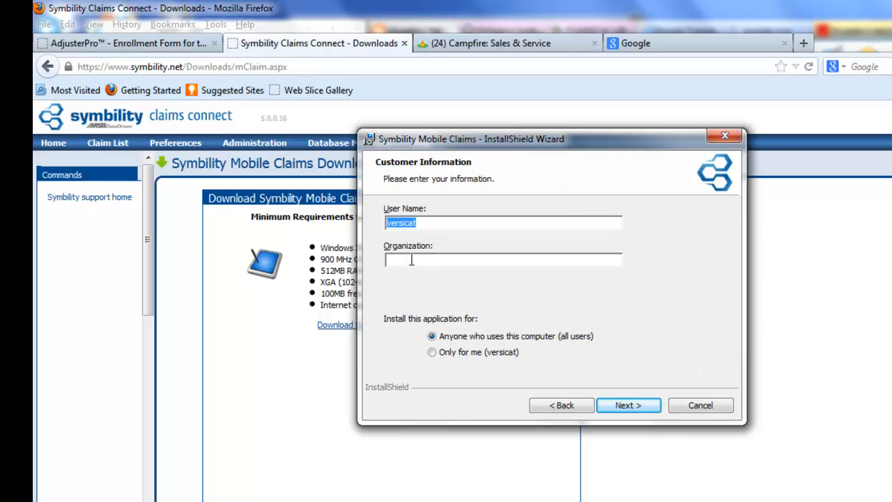
pyautogui.write('agardiner')
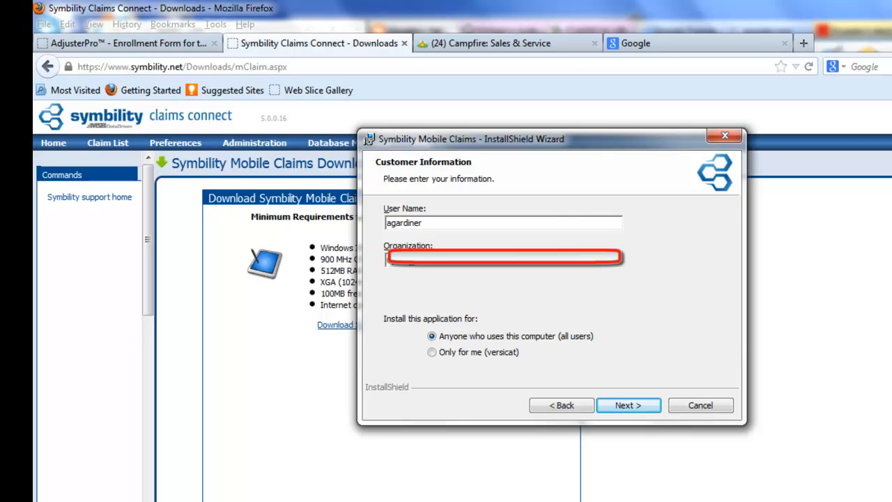
pyautogui.moveTo(496, 274)
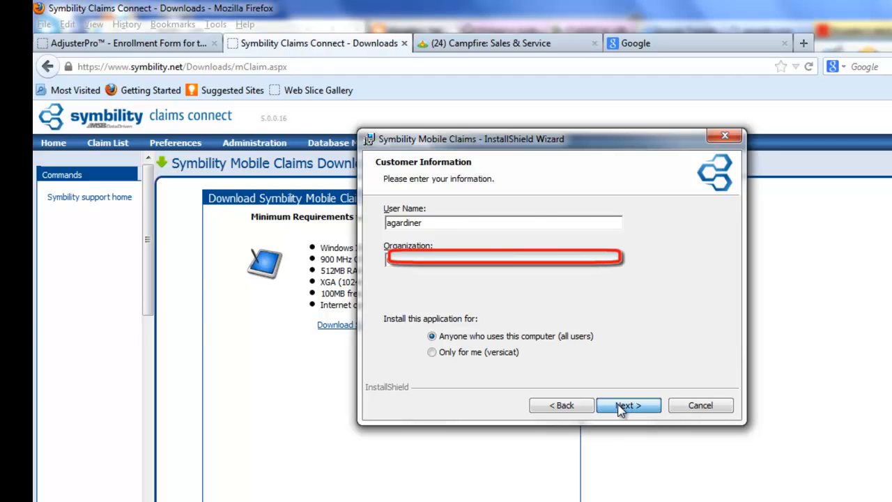
# - Confirm customer details, keep the default Program Files destination, and install for all users
pyautogui.click(628, 405)
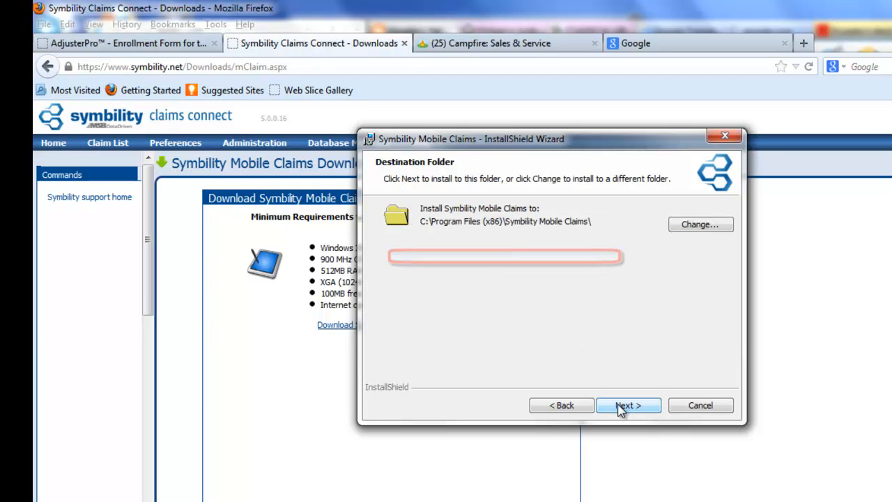
pyautogui.click(628, 405)
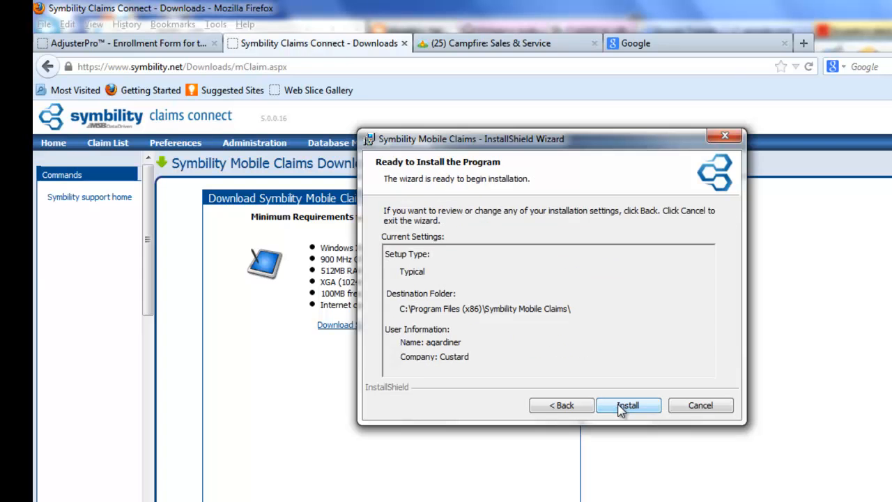
pyautogui.click(628, 405)
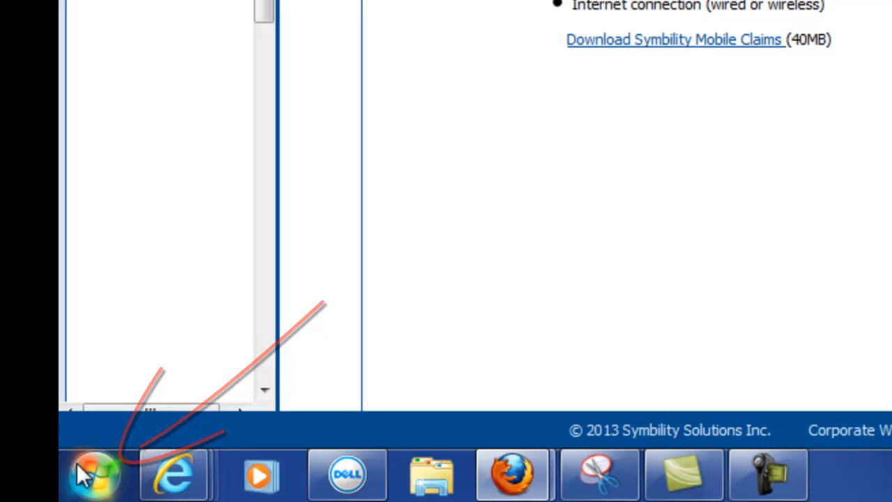
# - Launch Symbility Mobile Claims from the Start menu search to reach the device-name prompt
pyautogui.click(91, 474)
pyautogui.write('mob')
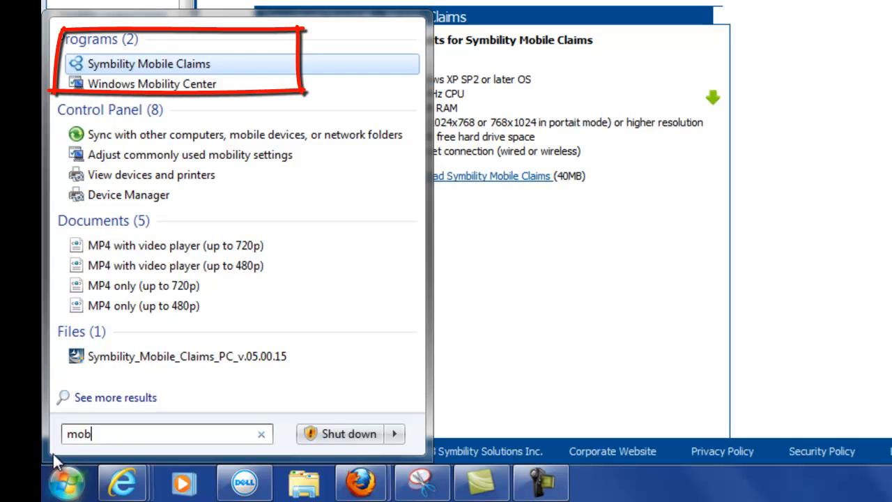
pyautogui.moveTo(148, 63)
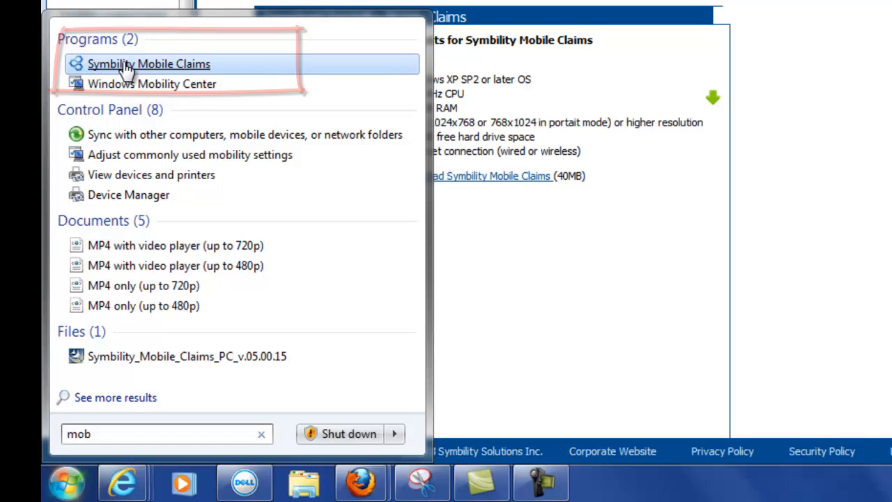
pyautogui.click(149, 63)
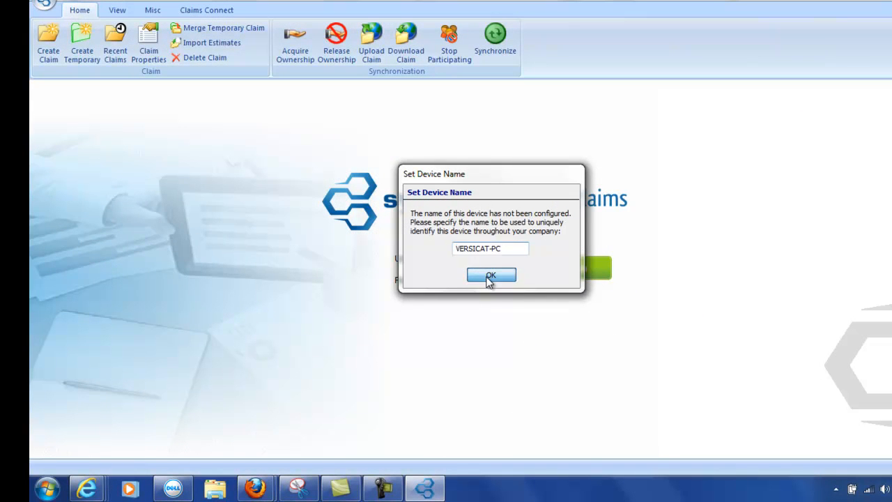
# - Accept the suggested device name and decline downloading languages other than English
pyautogui.click(491, 275)
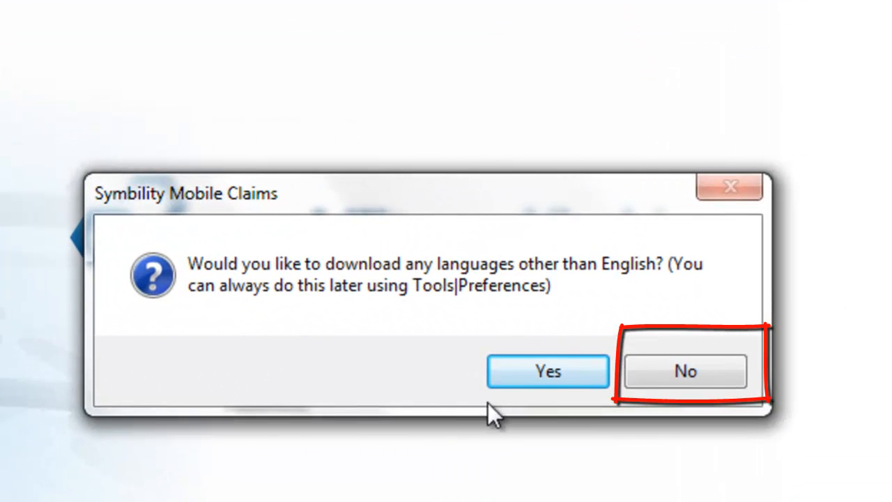
pyautogui.moveTo(348, 289)
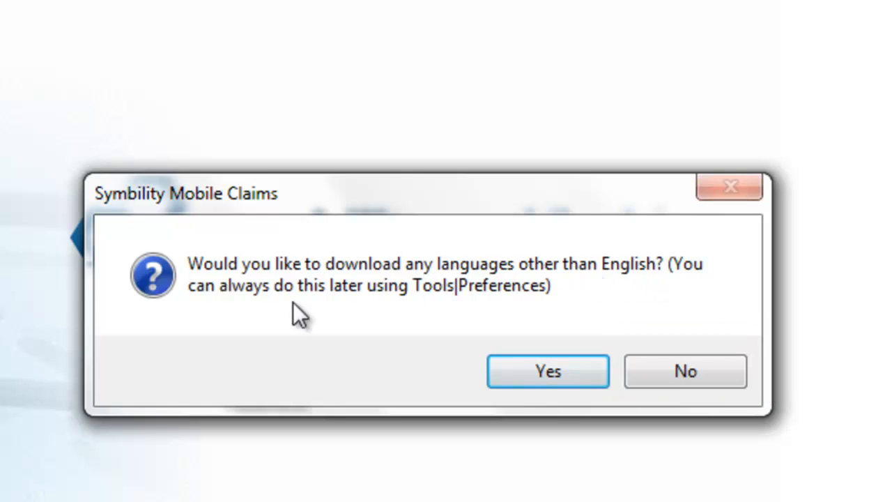
pyautogui.click(684, 371)
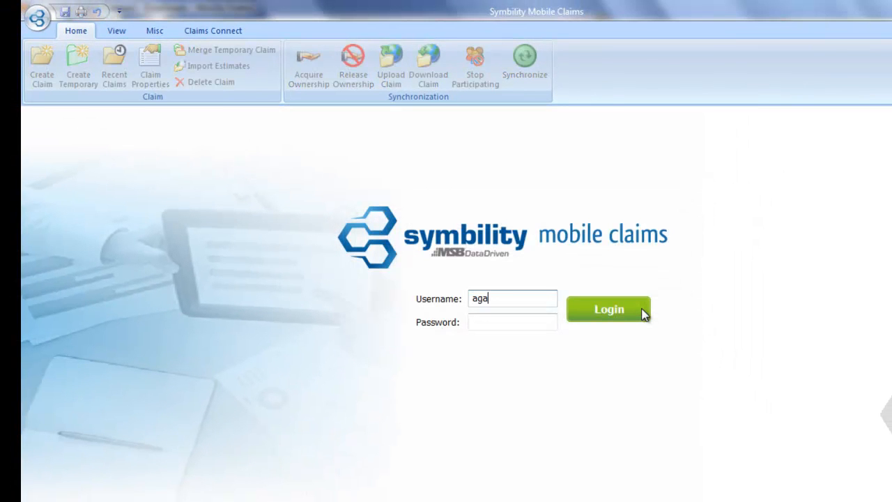
pyautogui.write('r')
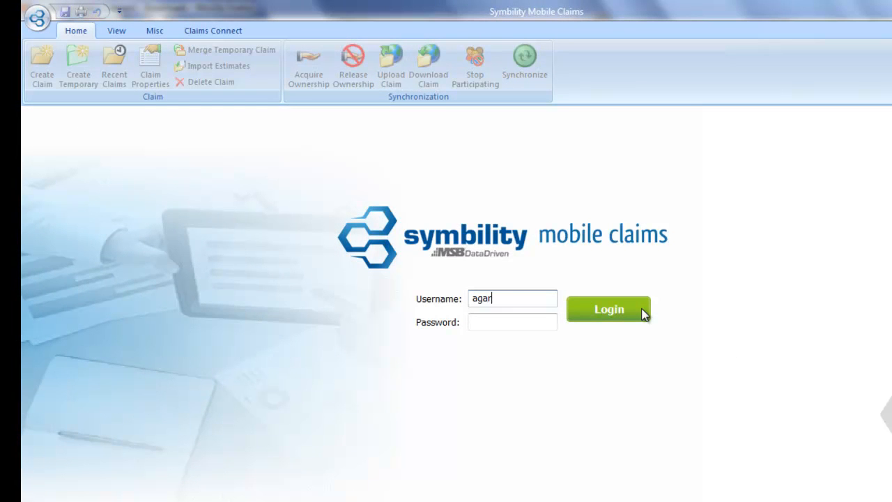
pyautogui.write('diner')
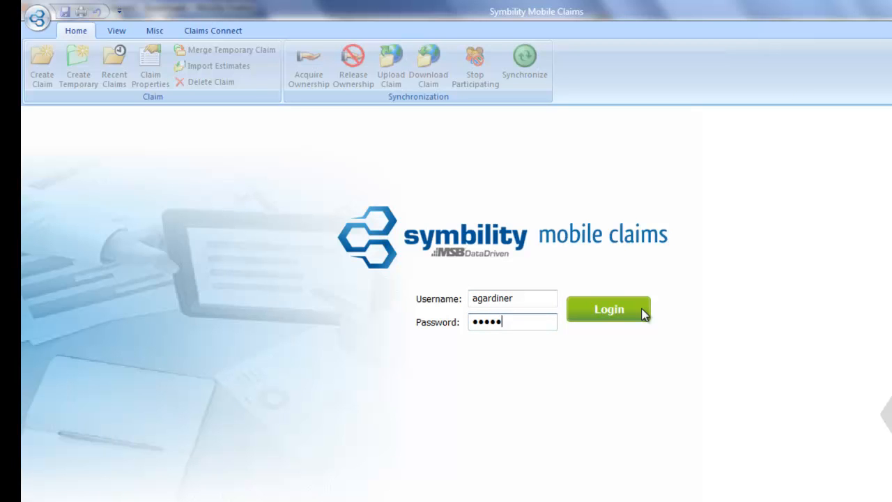
pyautogui.write('•')
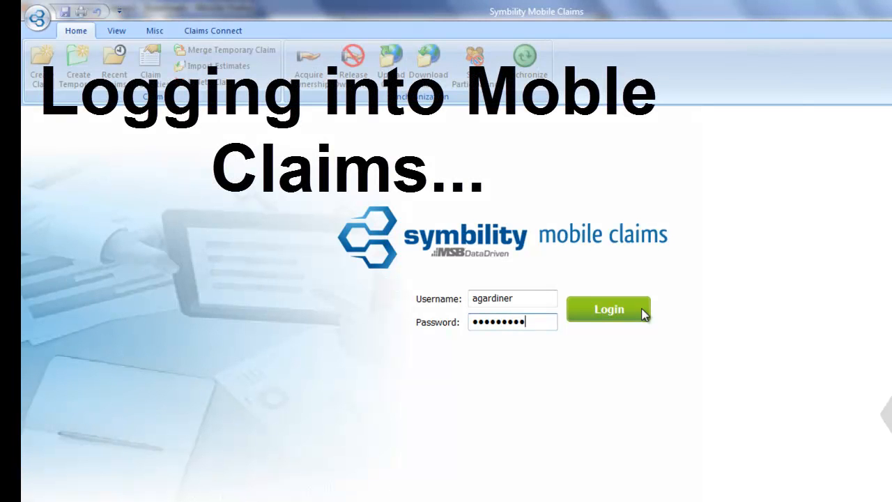
pyautogui.click(608, 308)
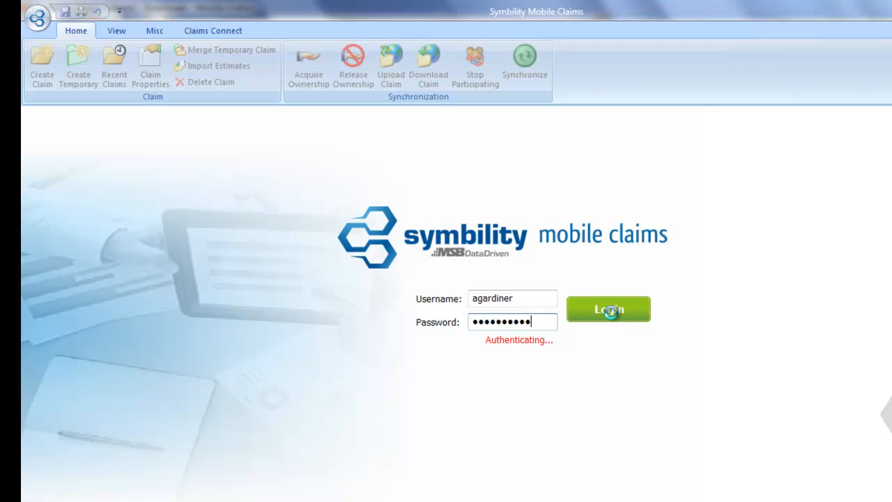
pyautogui.click(608, 309)
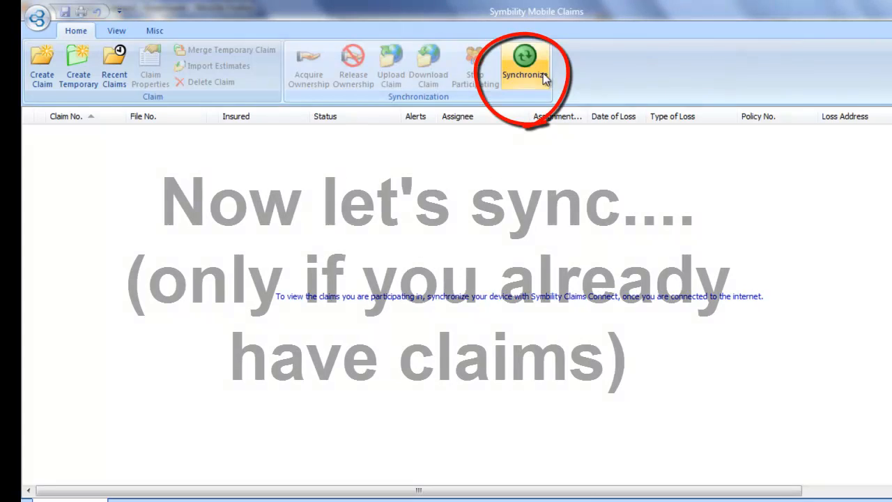
# - Synchronize with Claims Connect so two test claims with status Insured Contacted appear
pyautogui.click(524, 63)
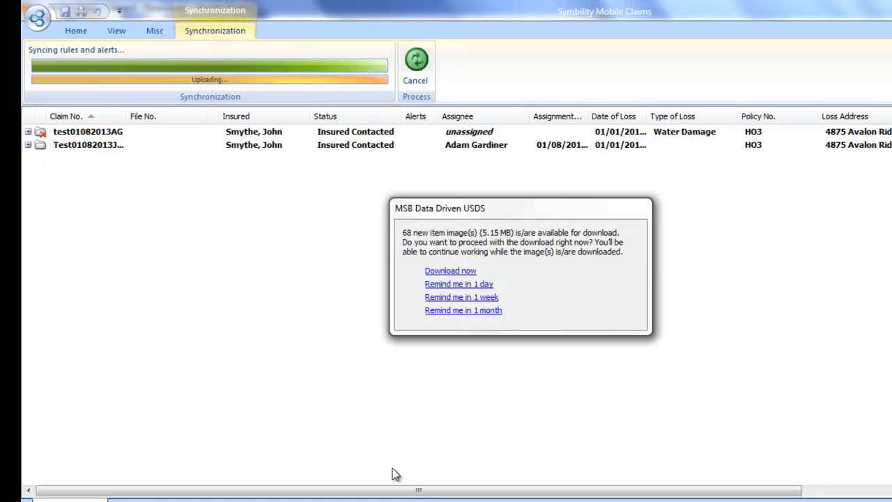
pyautogui.moveTo(360, 410)
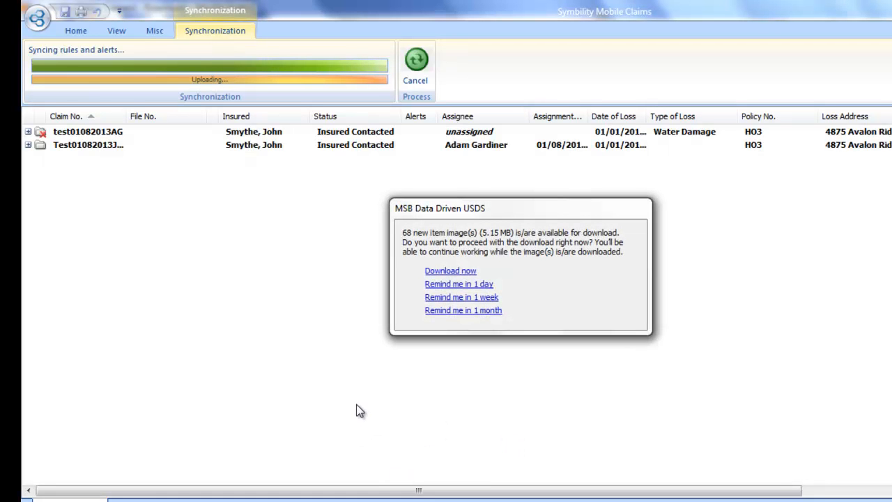
pyautogui.moveTo(352, 402)
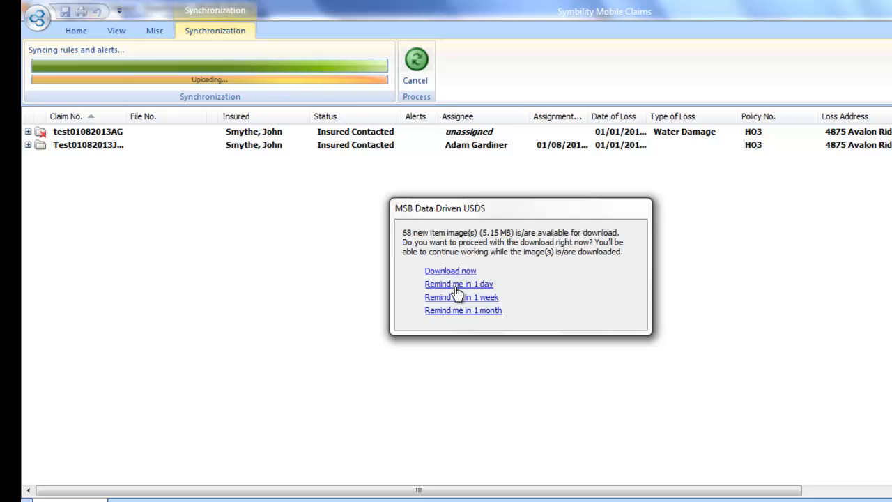
pyautogui.moveTo(318, 264)
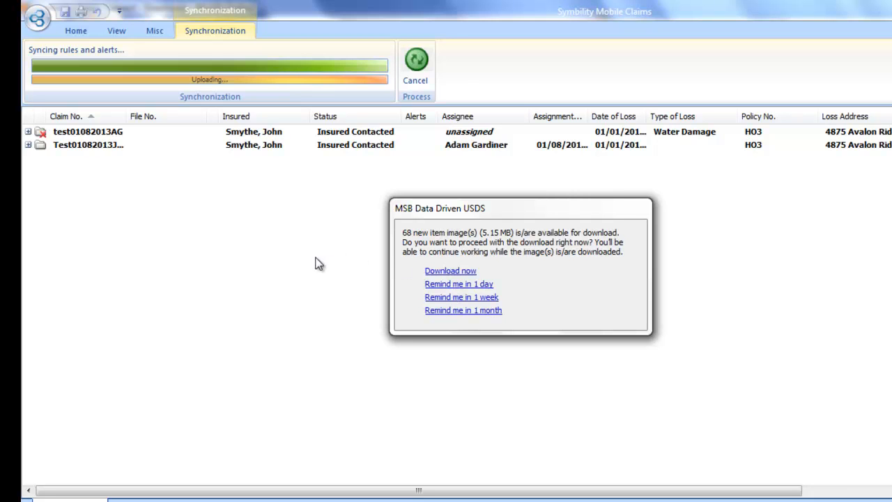
pyautogui.moveTo(278, 224)
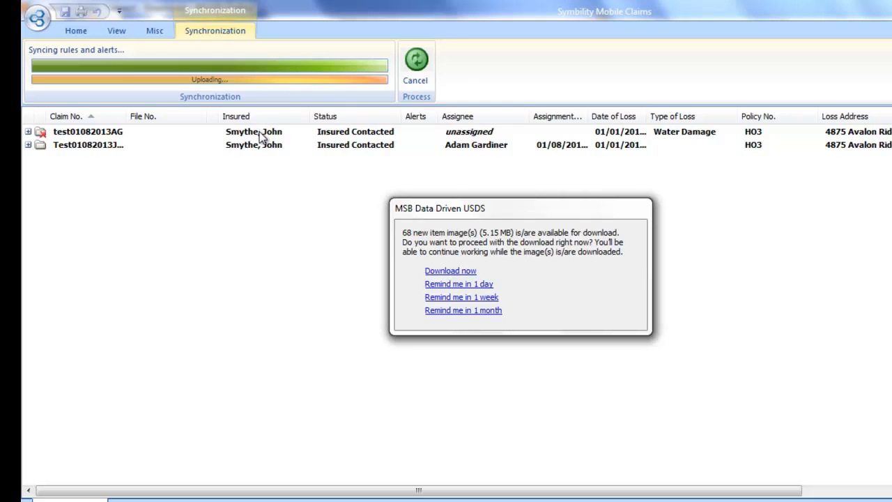
pyautogui.moveTo(265, 145)
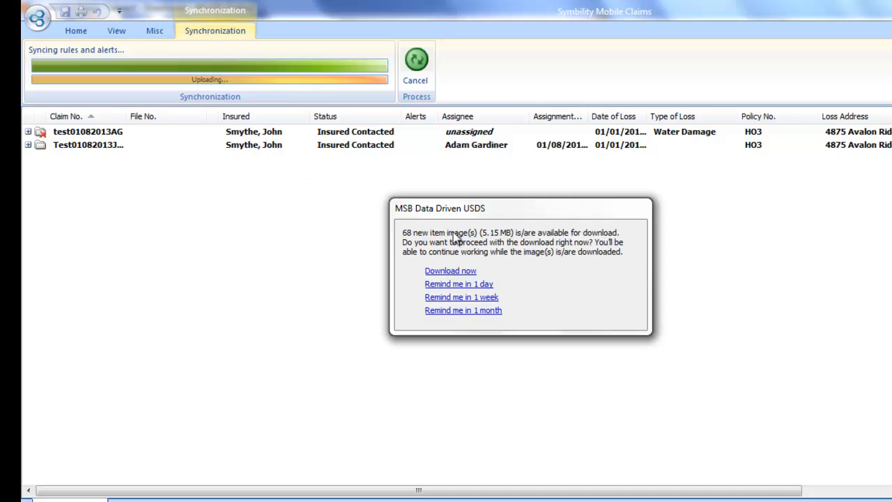
pyautogui.moveTo(438, 234)
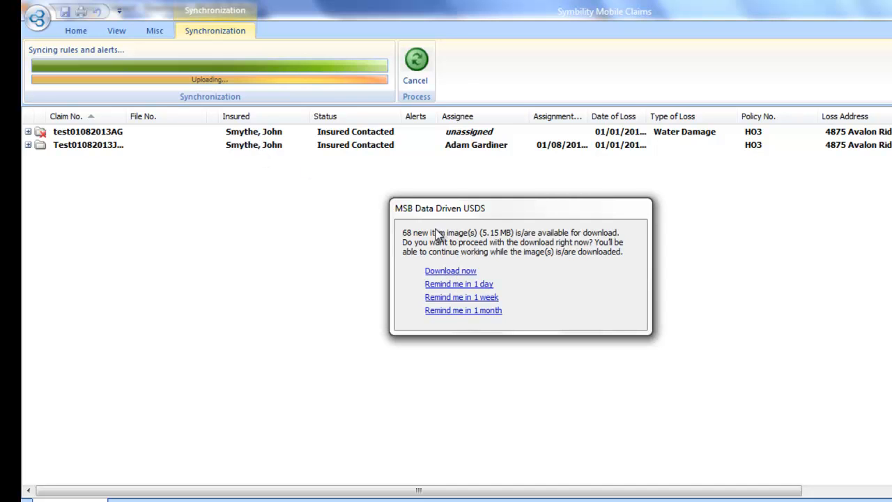
pyautogui.moveTo(509, 244)
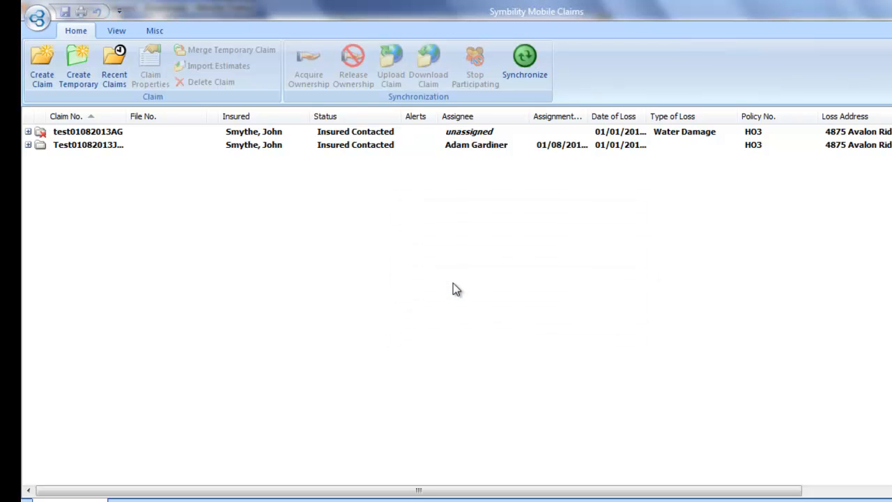
pyautogui.moveTo(206, 247)
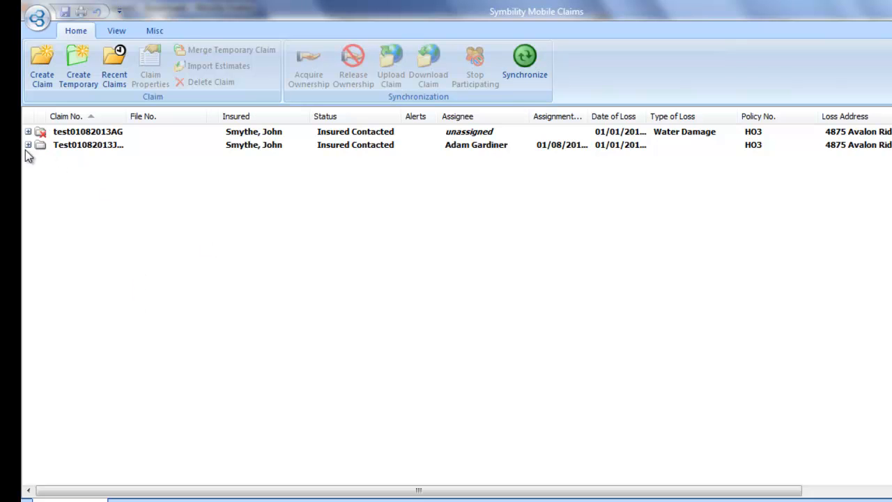
# - Expand the second test claim to show its policy number, date of loss and originator
pyautogui.click(28, 144)
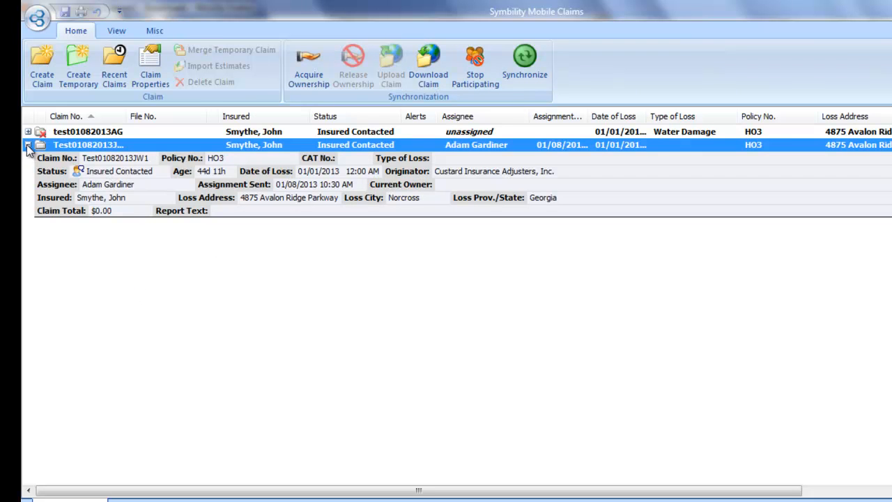
pyautogui.click(28, 144)
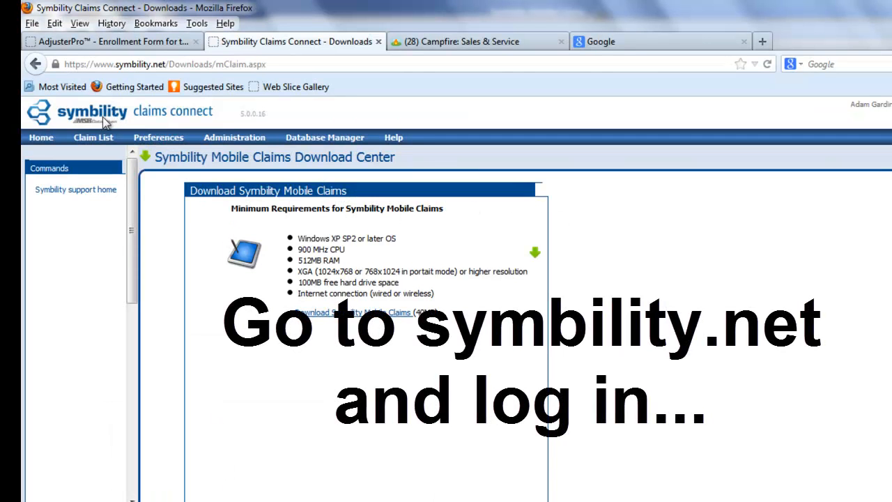
pyautogui.moveTo(84, 235)
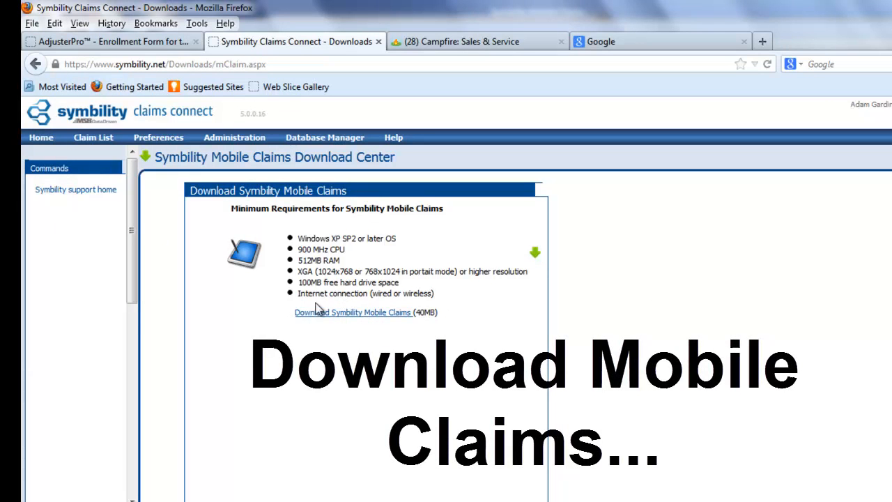
pyautogui.moveTo(363, 312)
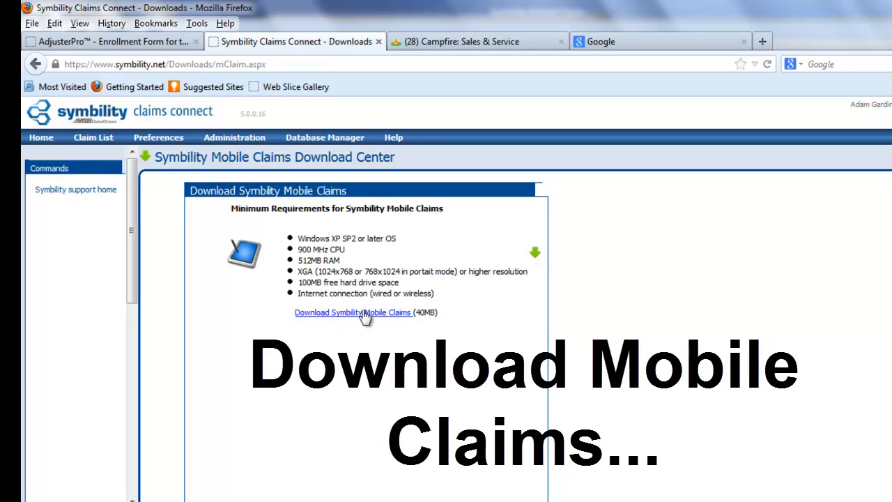